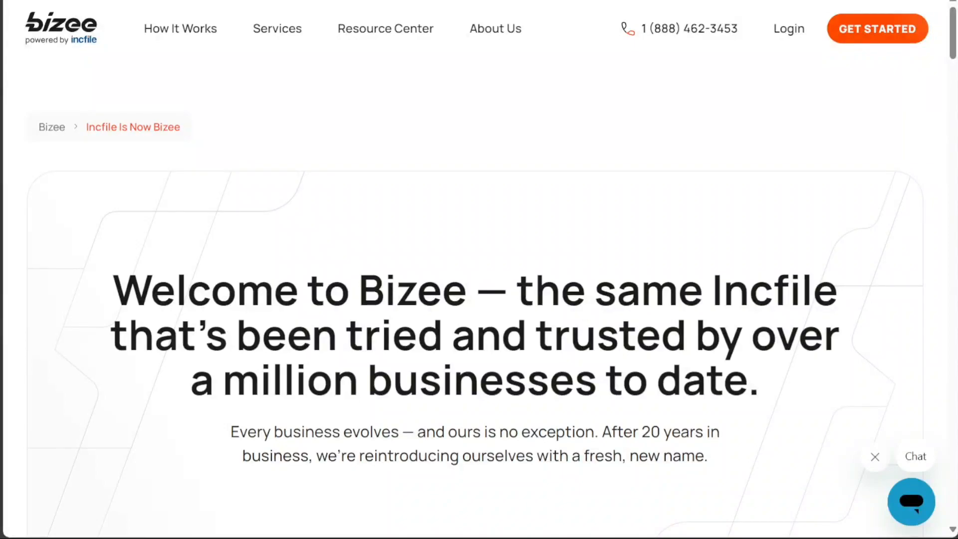
mouse_move(75, 74)
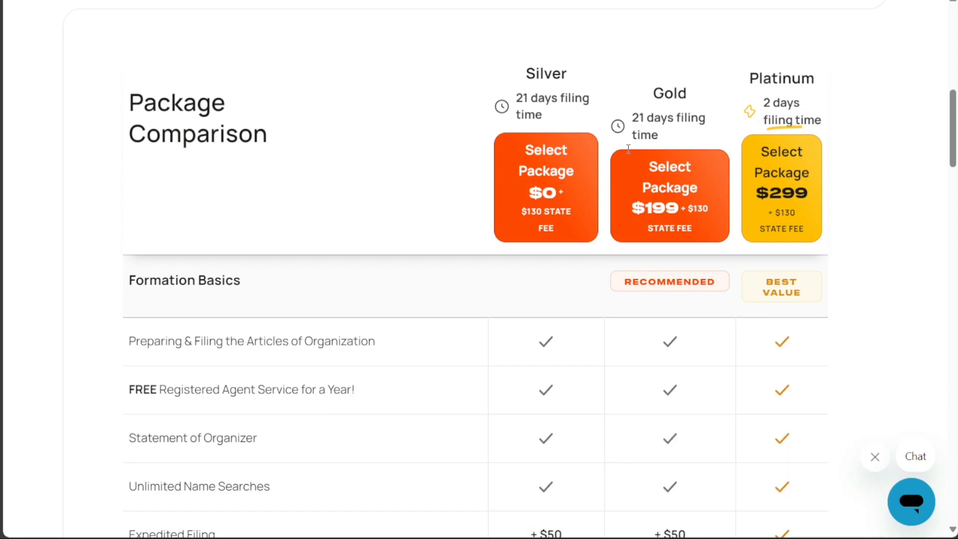
double_click(668, 94)
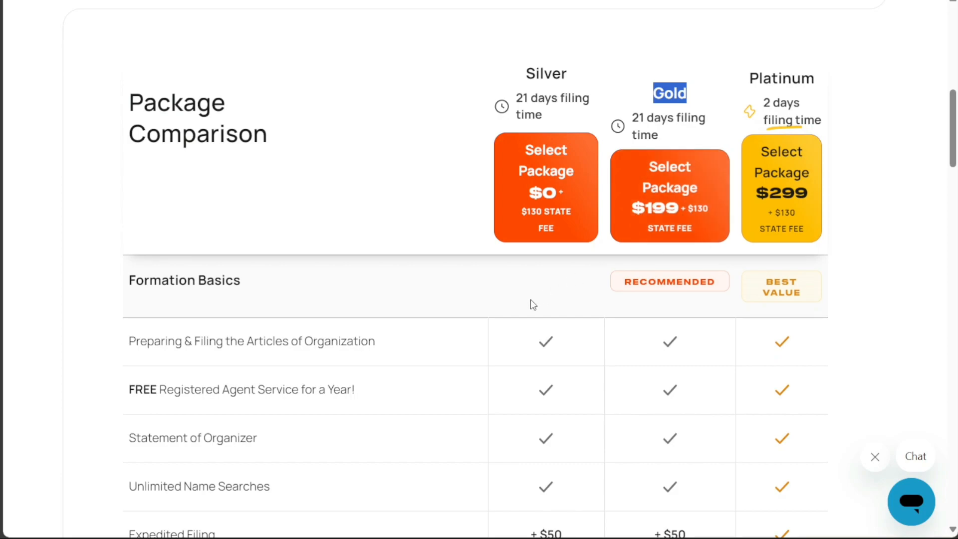
mouse_move(556, 331)
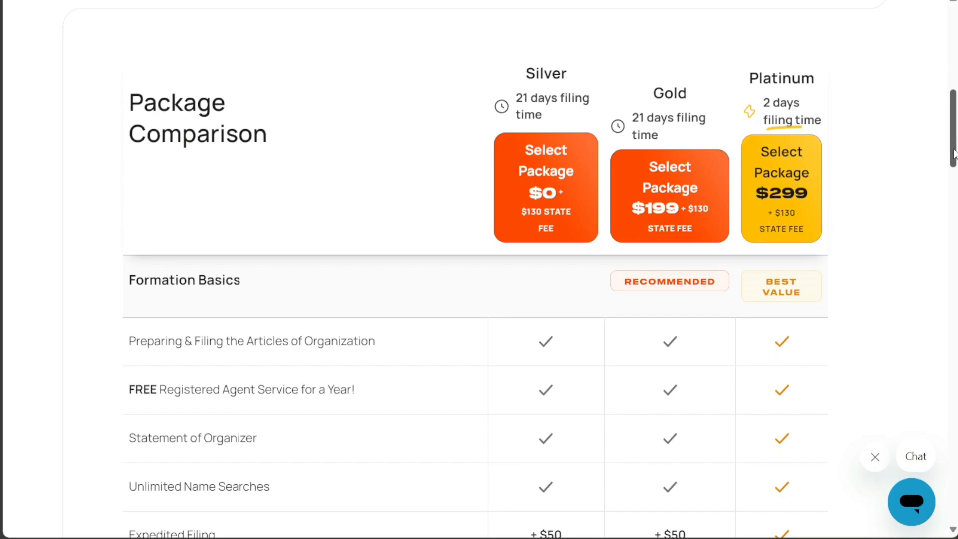
scroll(down, 3)
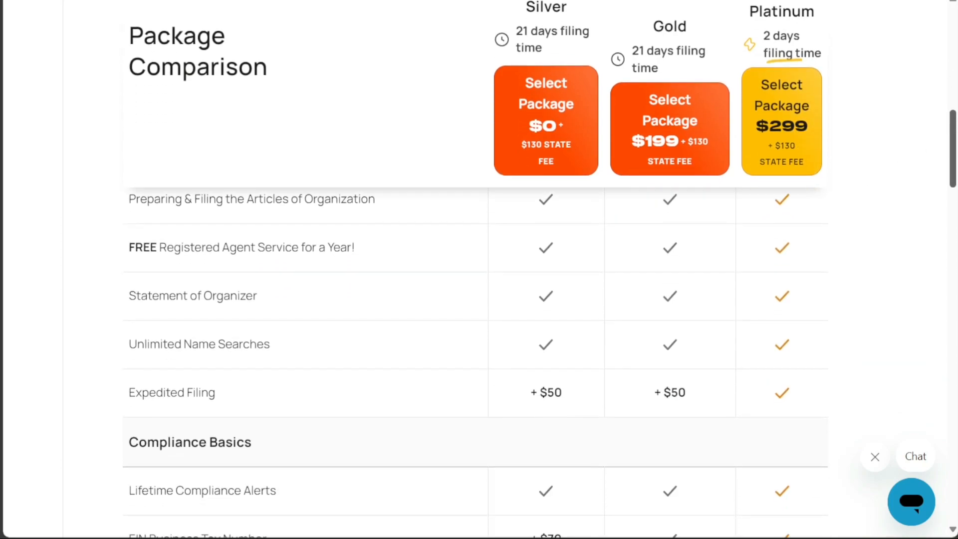
scroll(down, 3)
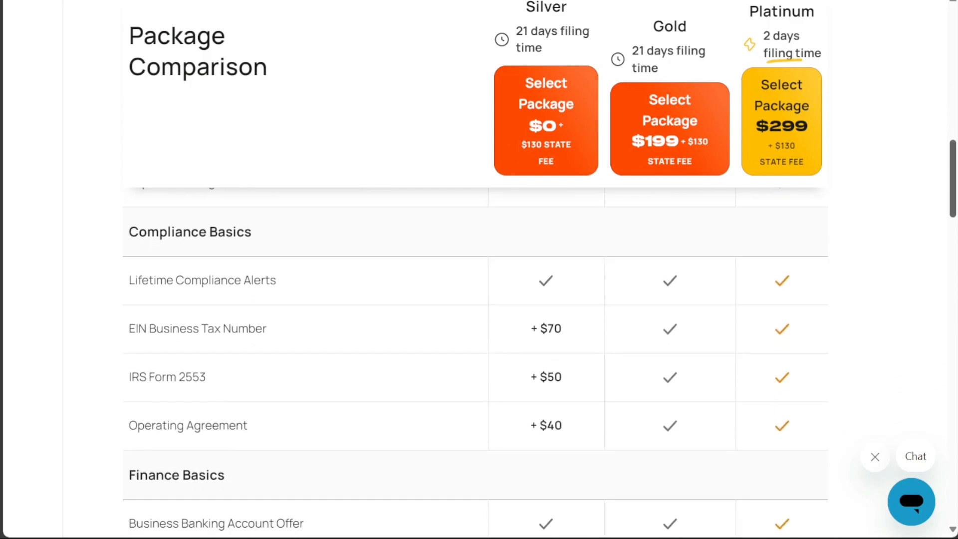
scroll(down, 3)
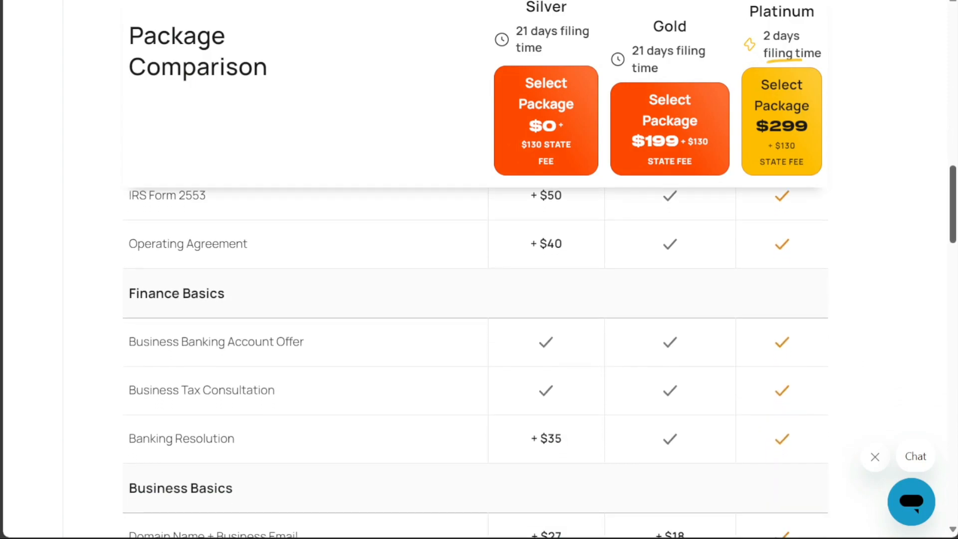
scroll(down, 3)
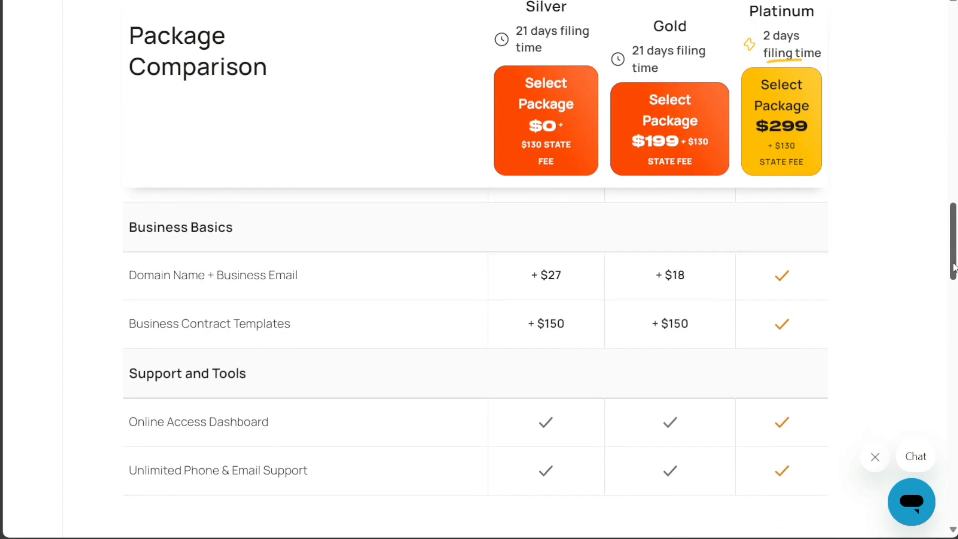
scroll(down, 3)
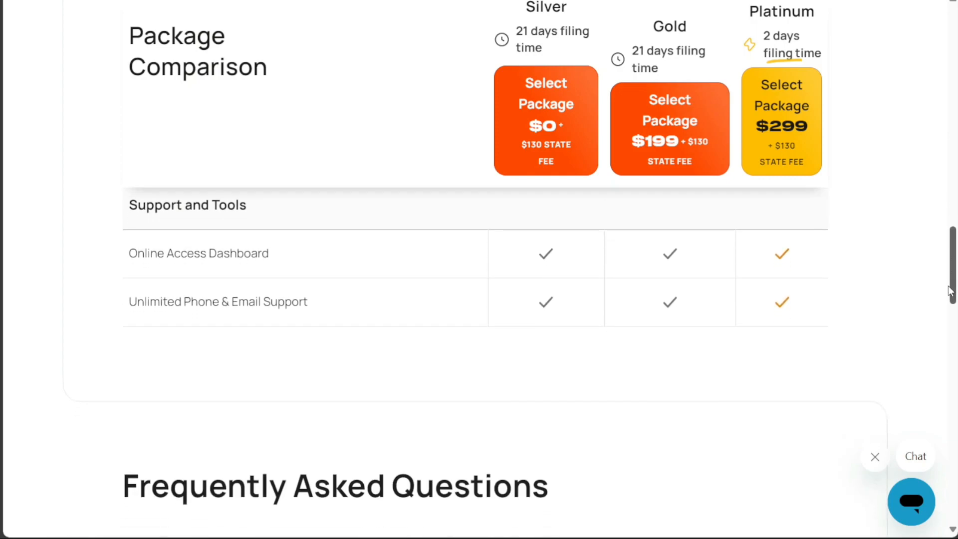
scroll(down, 3)
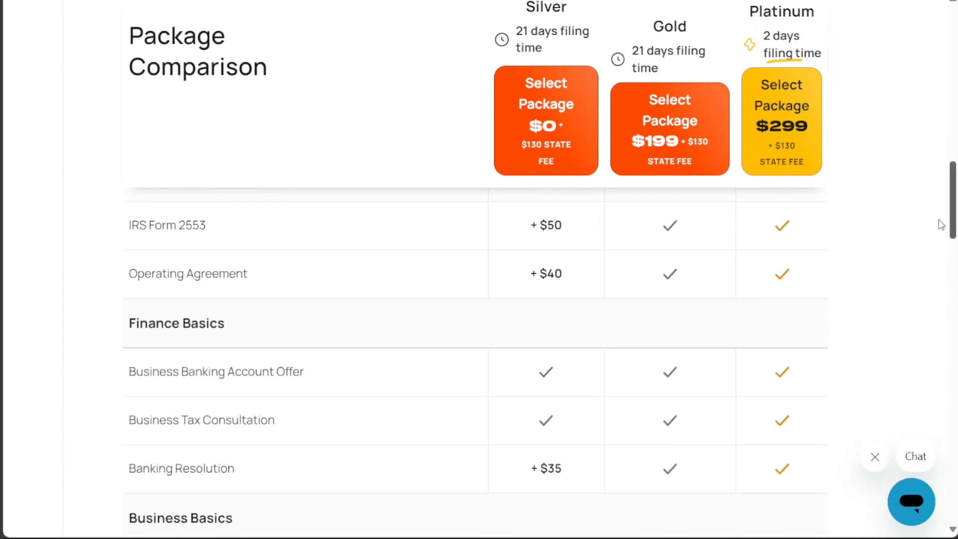
scroll(up, 3)
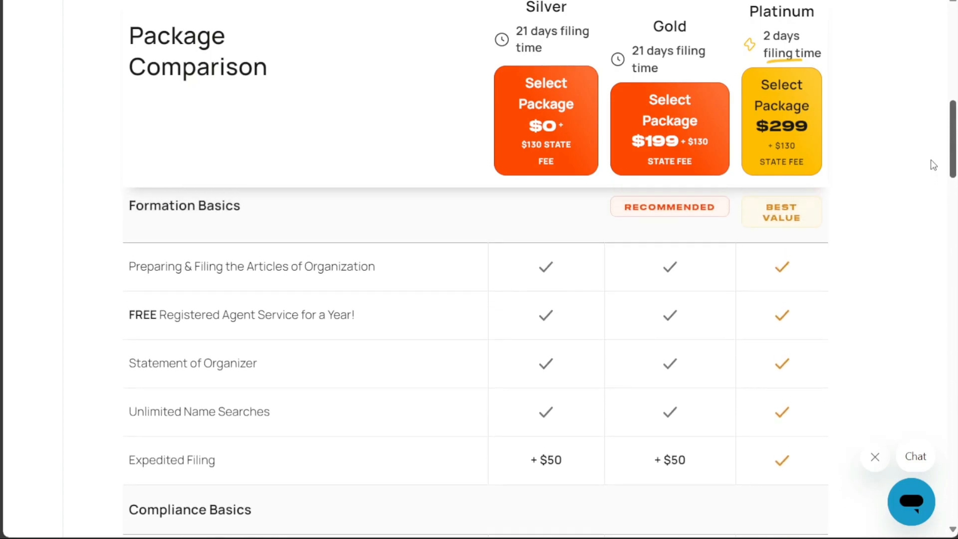
scroll(down, 3)
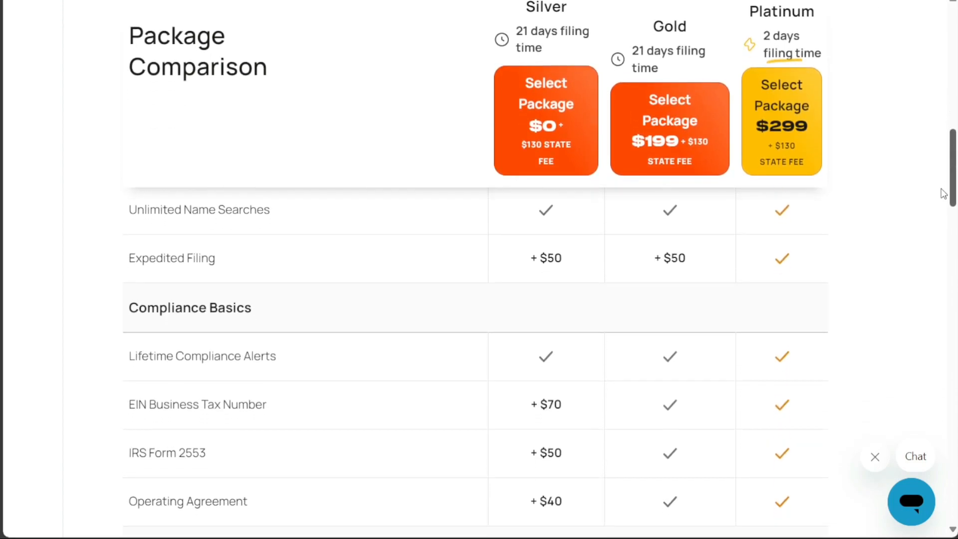
scroll(down, 3)
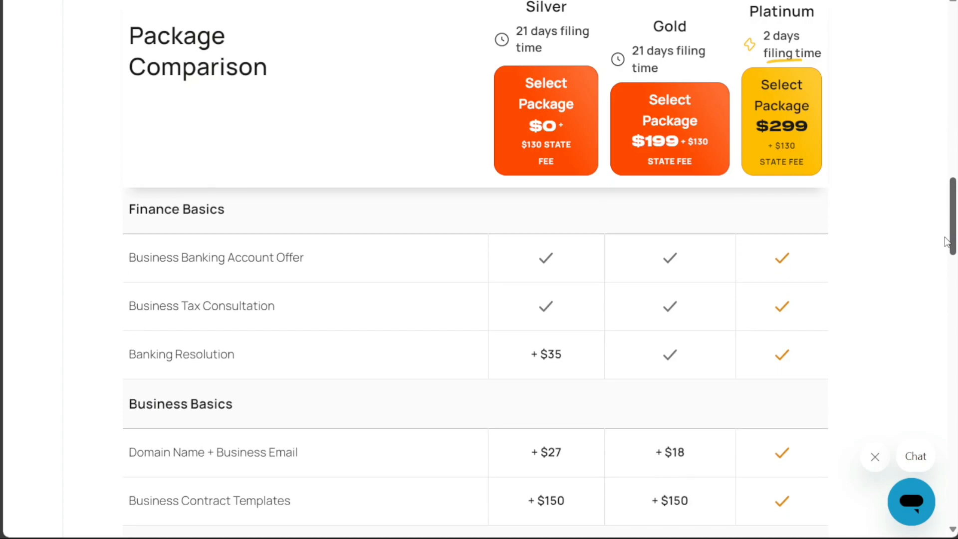
scroll(down, 3)
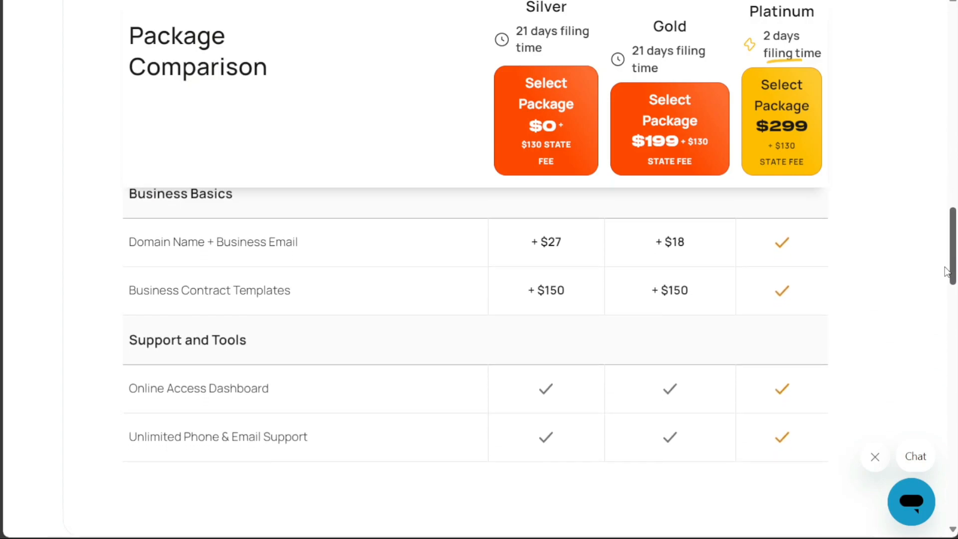
scroll(down, 3)
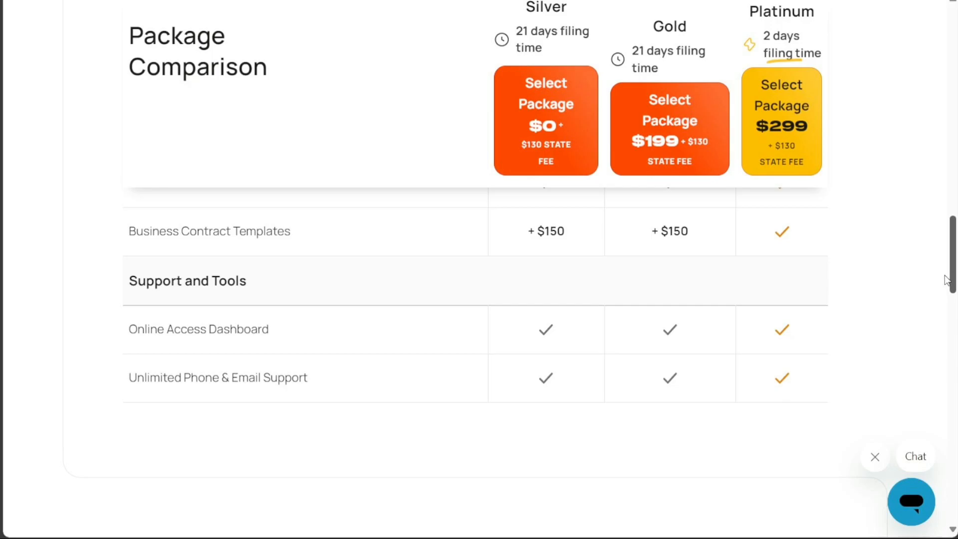
scroll(up, 3)
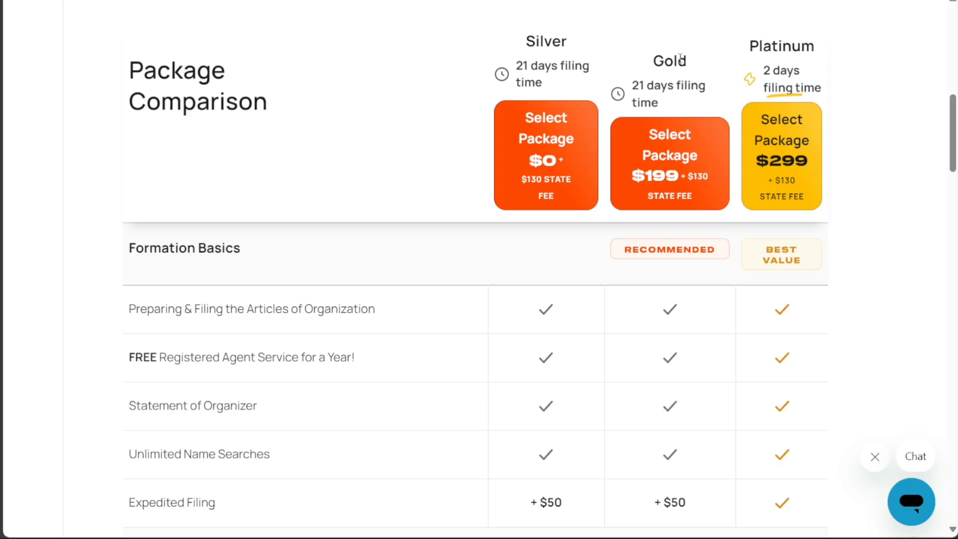
mouse_move(713, 39)
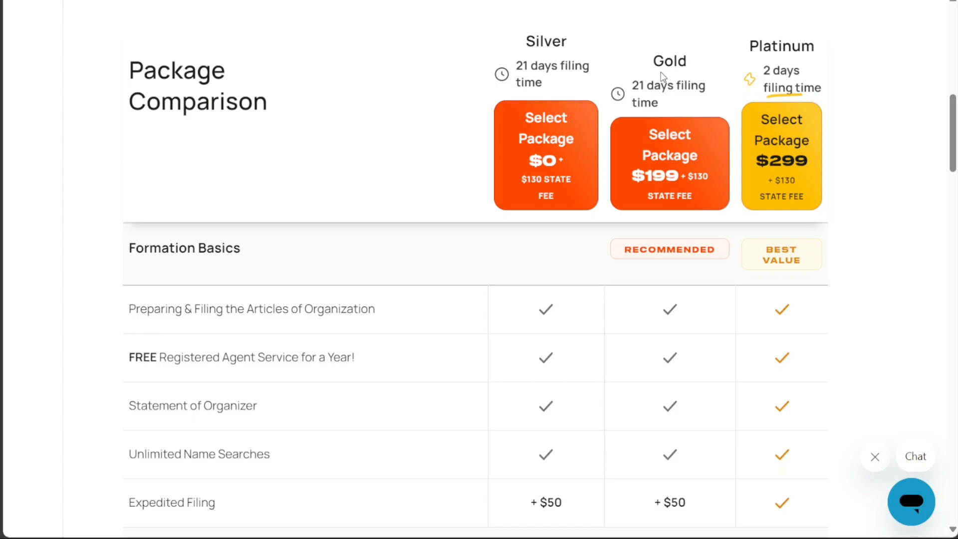
double_click(667, 61)
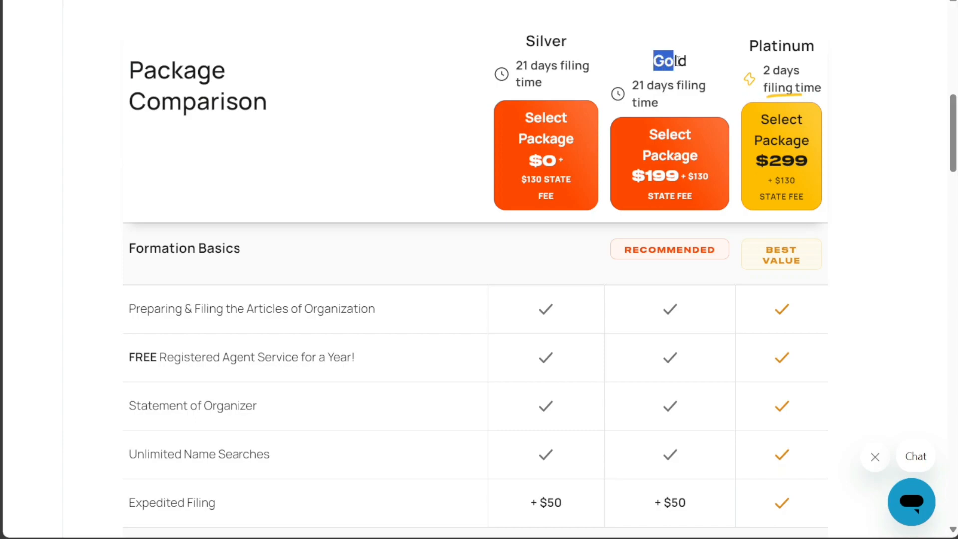
double_click(669, 61)
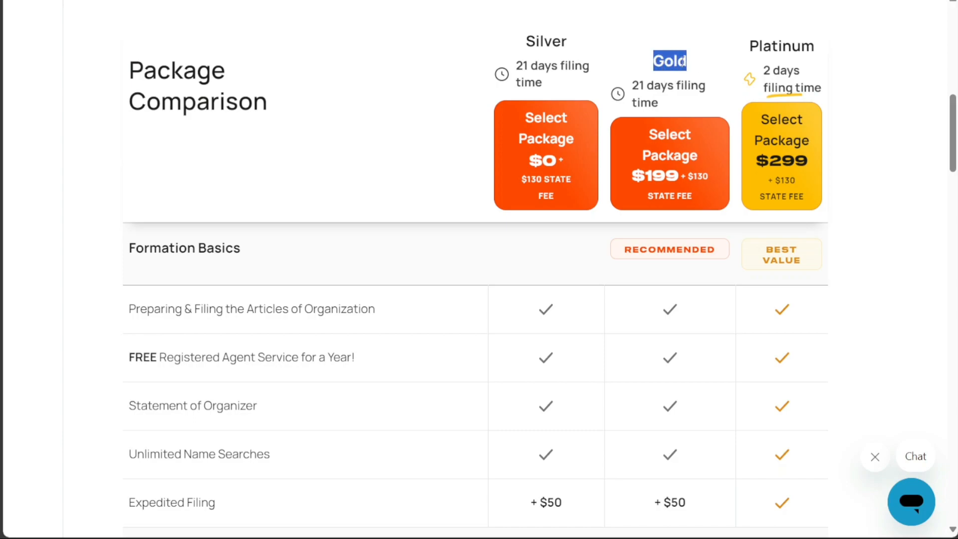
mouse_move(823, 55)
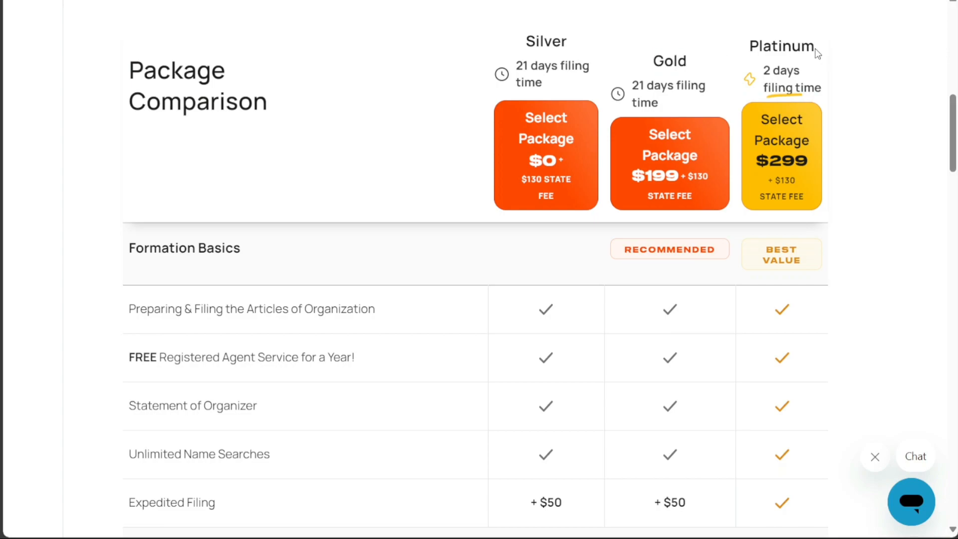
double_click(782, 46)
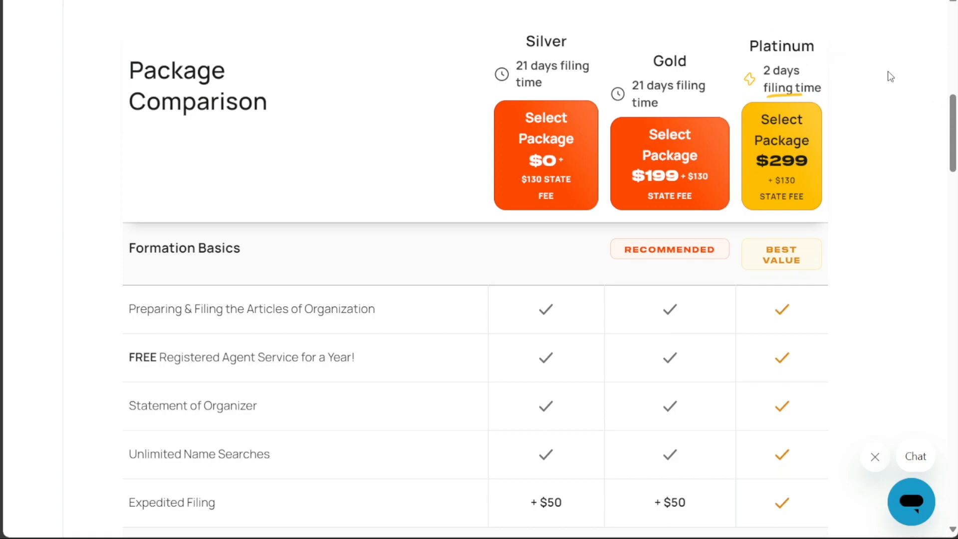
mouse_move(825, 53)
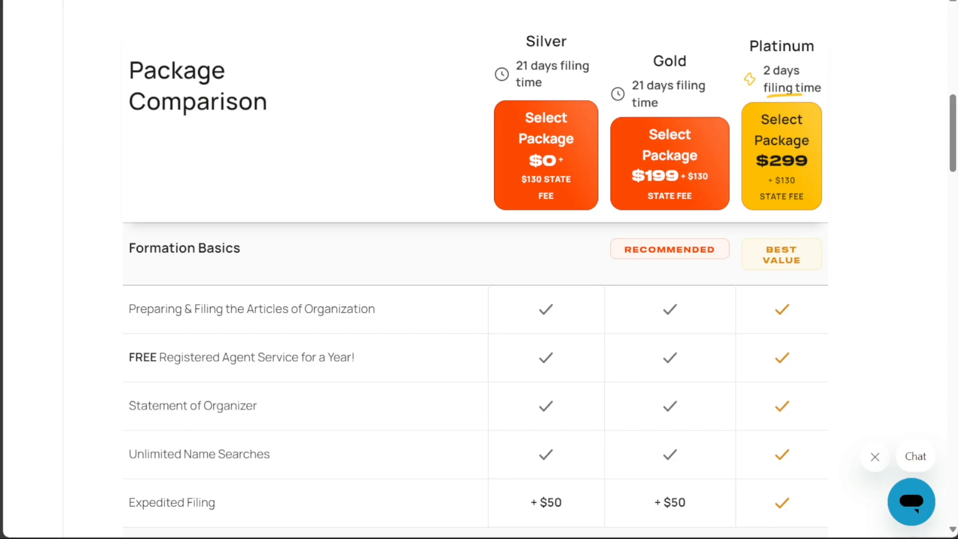
mouse_move(192, 11)
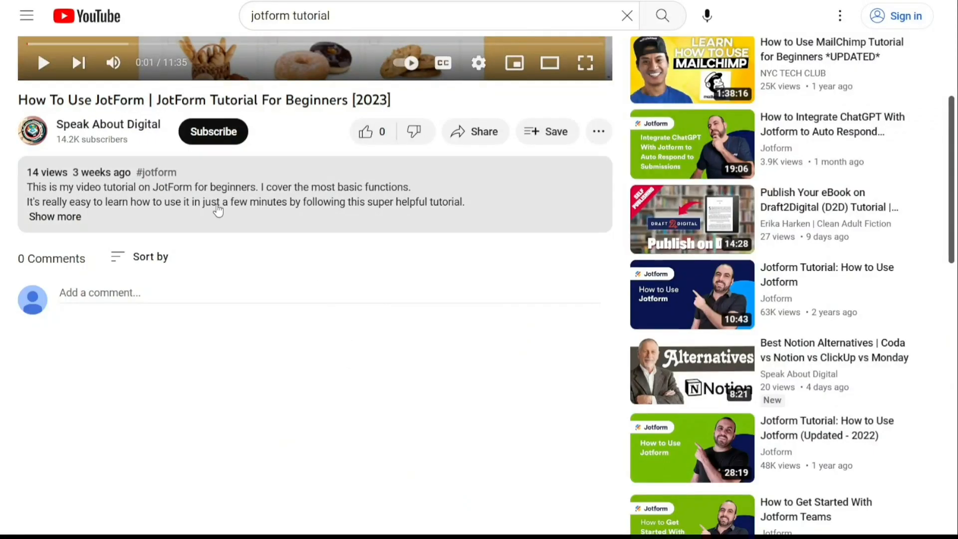
Step: Expand the JotForm tutorial's description to reveal its free sign-up link
click(54, 216)
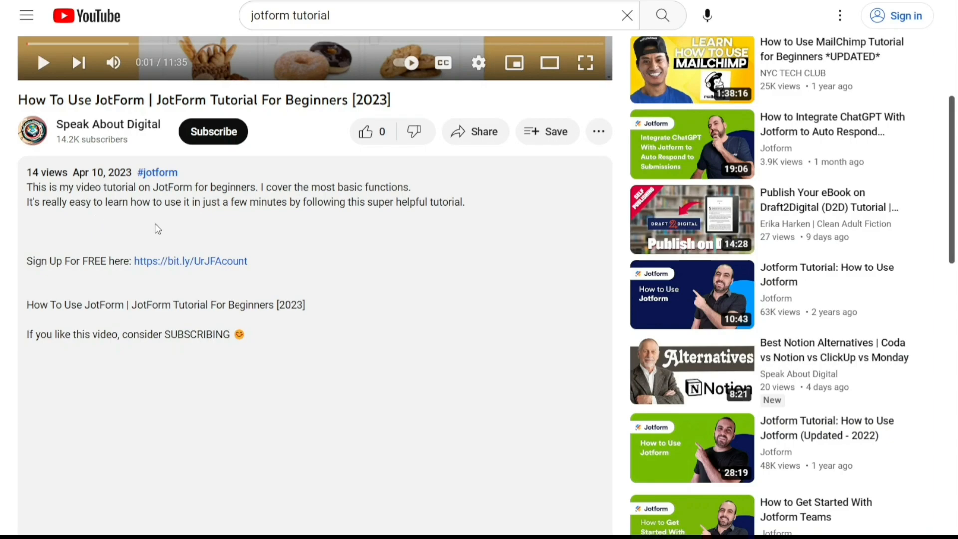
mouse_move(239, 263)
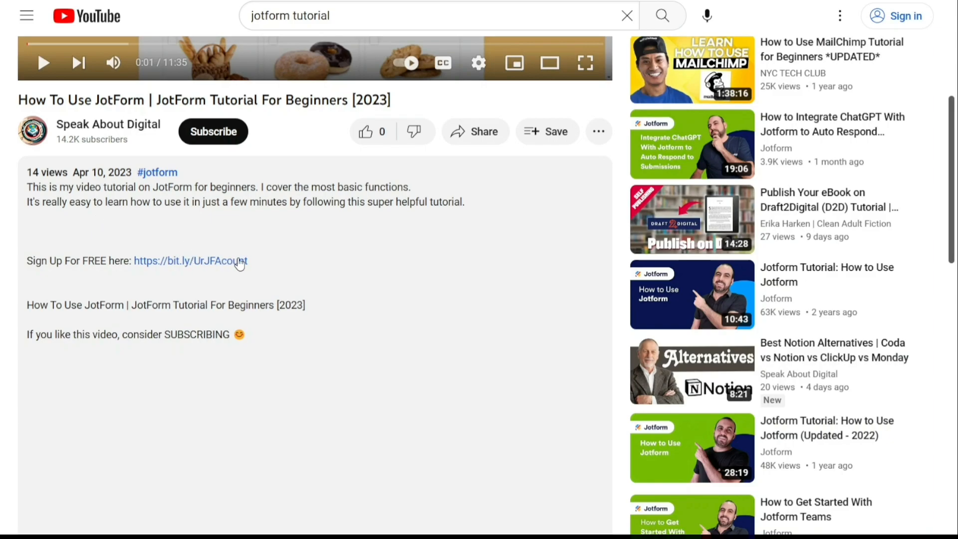